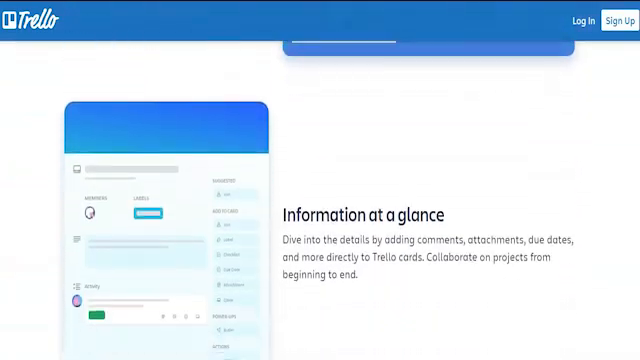
# Scroll down through the Trello product homepage
pyautogui.scroll(-3)
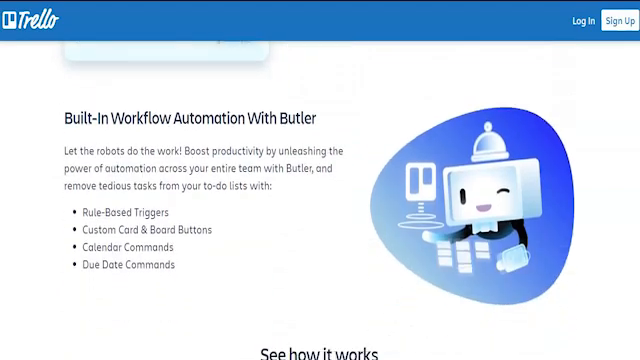
pyautogui.scroll(-3)
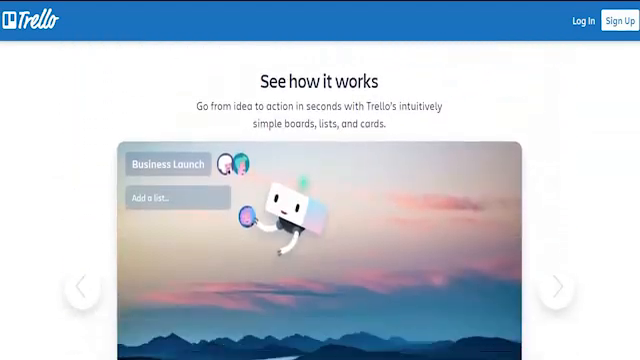
pyautogui.scroll(-3)
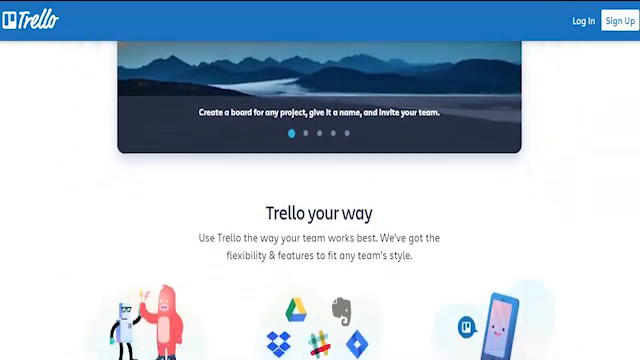
pyautogui.scroll(-3)
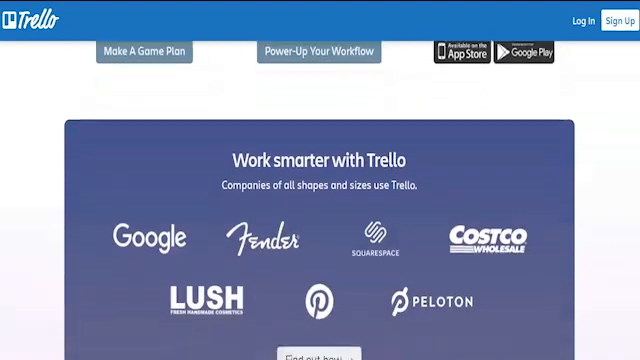
pyautogui.scroll(-3)
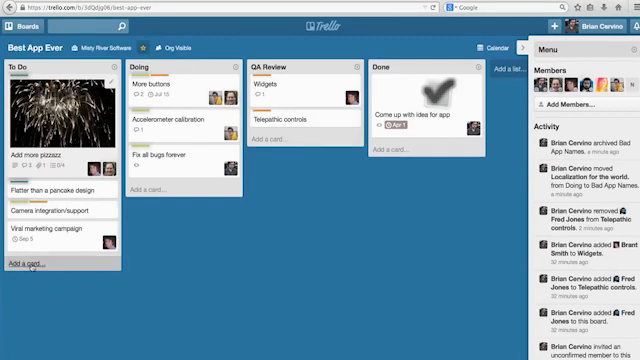
# Add a To Do card titled 'Localization for the world.'
pyautogui.click(40, 262)
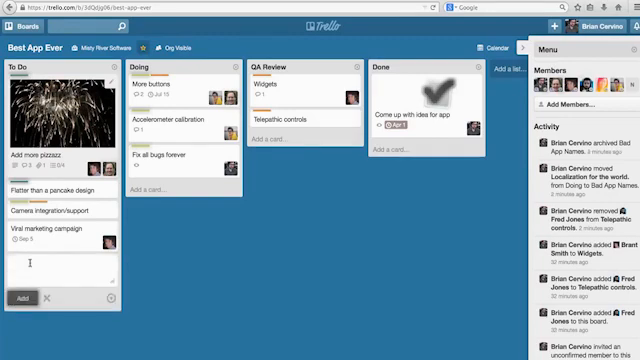
pyautogui.write('Localization')
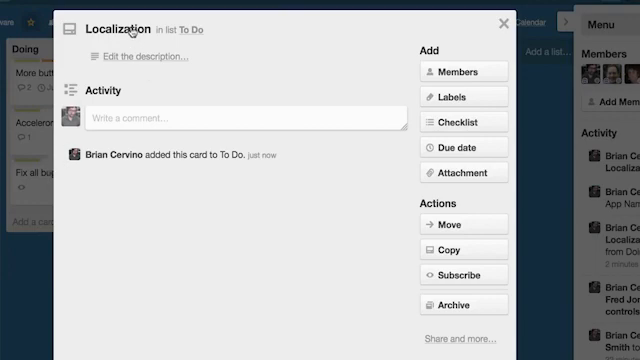
pyautogui.click(130, 29)
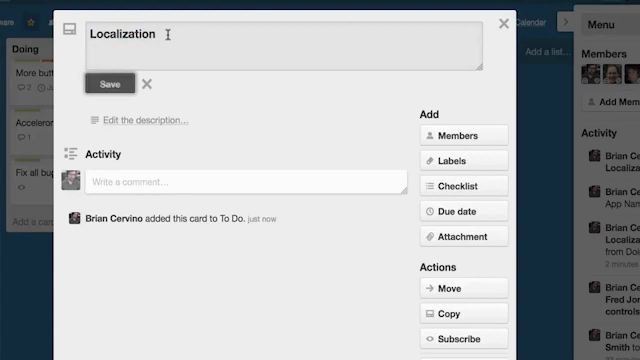
pyautogui.write('for the wo')
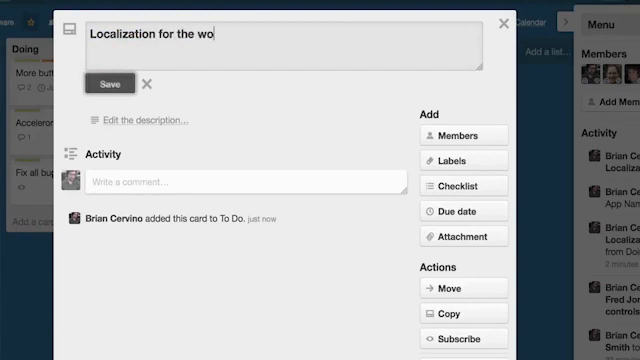
# Give the card the description 'This is going to be huge!' and save it
pyautogui.click(108, 78)
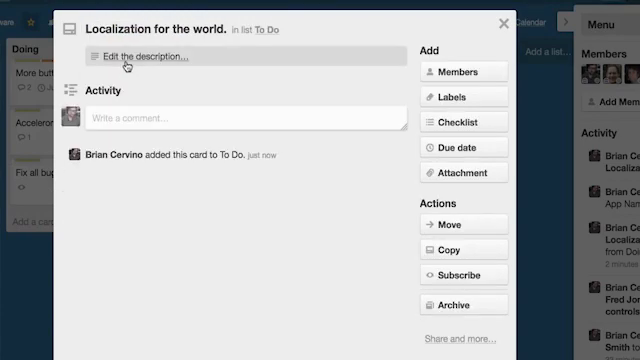
pyautogui.write('This is')
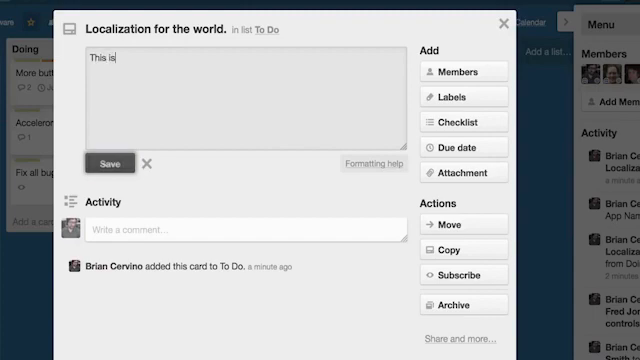
pyautogui.write('going to be hug')
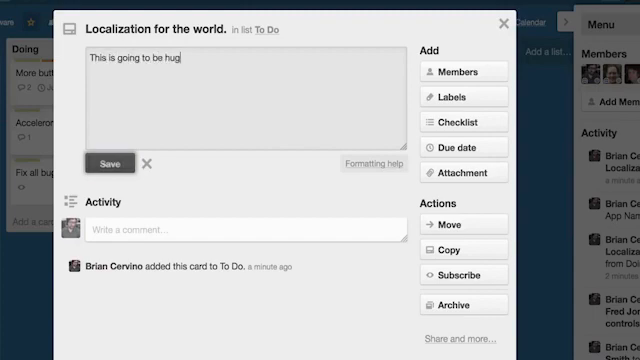
pyautogui.click(115, 162)
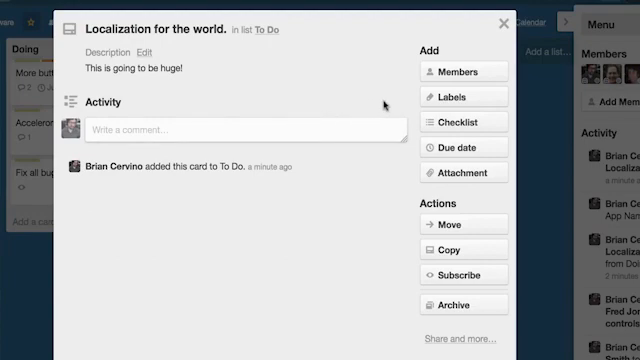
# Add a Languages checklist with Elvish, Klingon and Huttese items
pyautogui.click(455, 122)
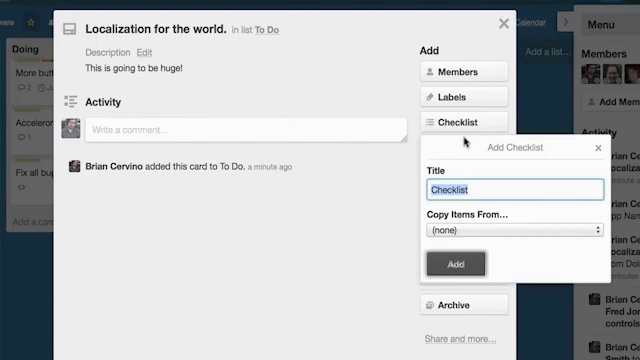
pyautogui.click(457, 263)
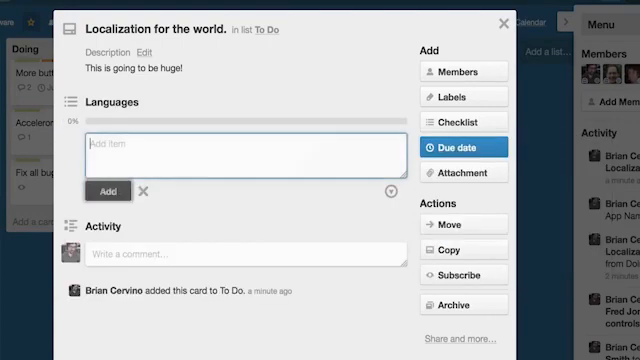
pyautogui.click(106, 191)
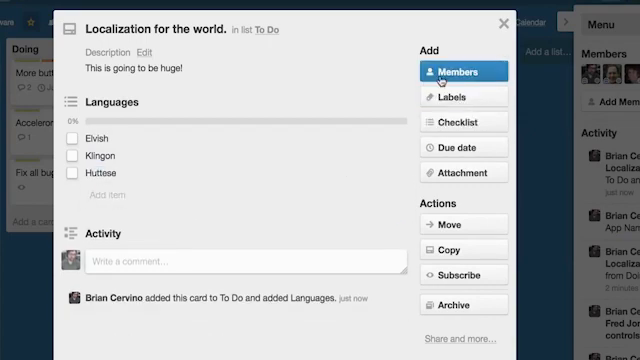
pyautogui.click(465, 71)
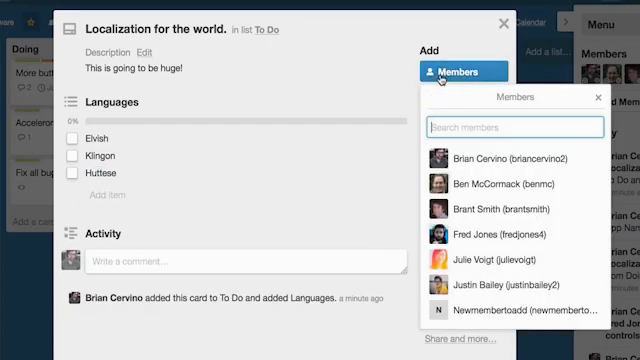
pyautogui.click(510, 184)
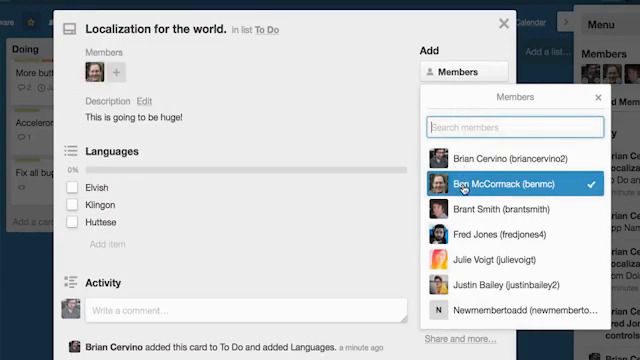
pyautogui.click(510, 261)
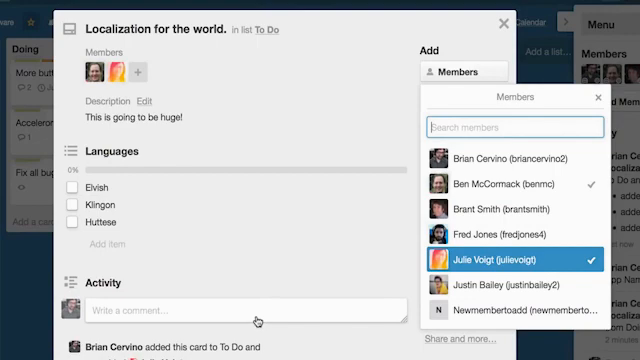
pyautogui.click(598, 97)
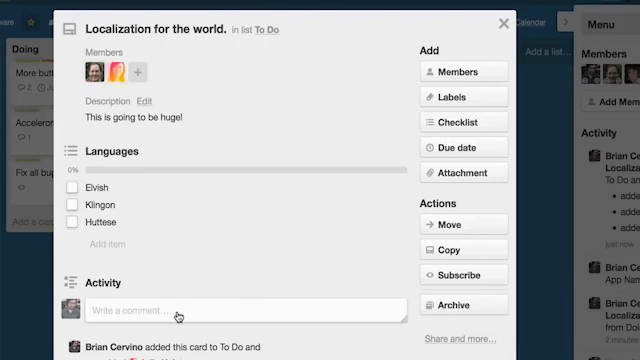
pyautogui.scroll(-3)
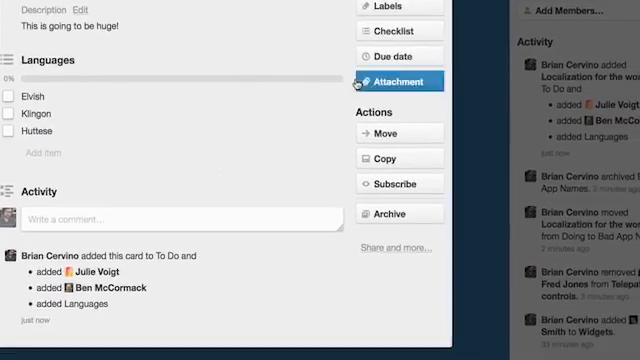
# Set the due date to Aug 12 at 12:00 PM and add the green Functionality label
pyautogui.click(399, 56)
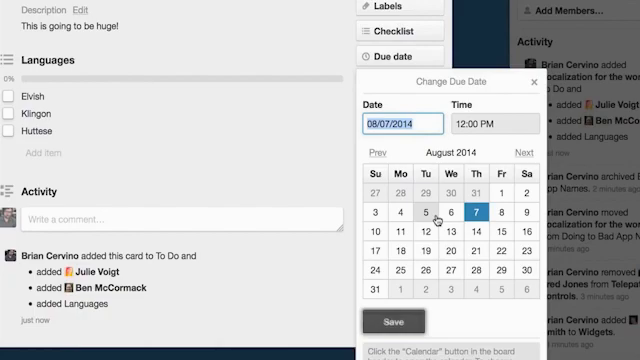
pyautogui.click(434, 233)
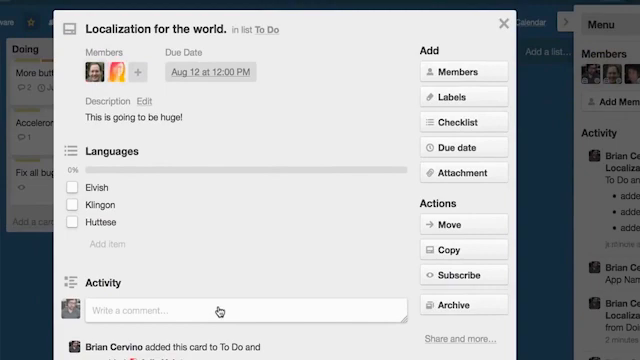
pyautogui.click(456, 97)
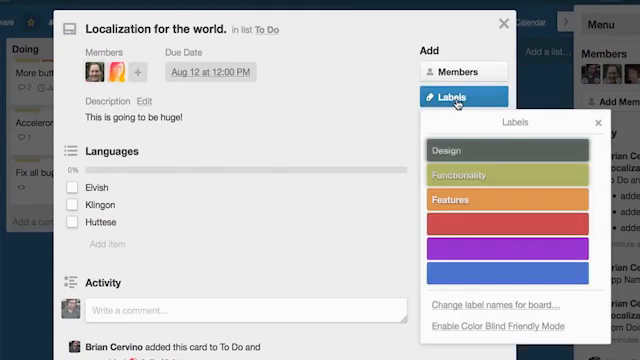
pyautogui.click(519, 175)
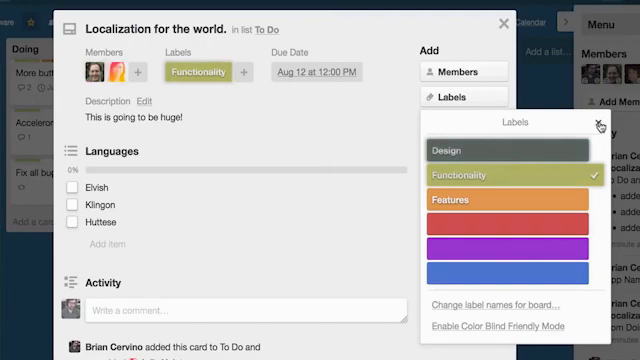
pyautogui.click(599, 122)
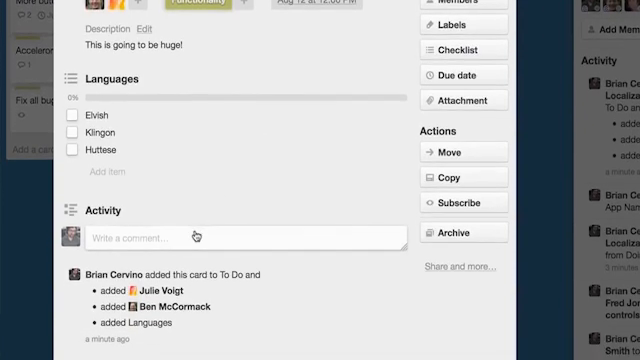
pyautogui.click(240, 238)
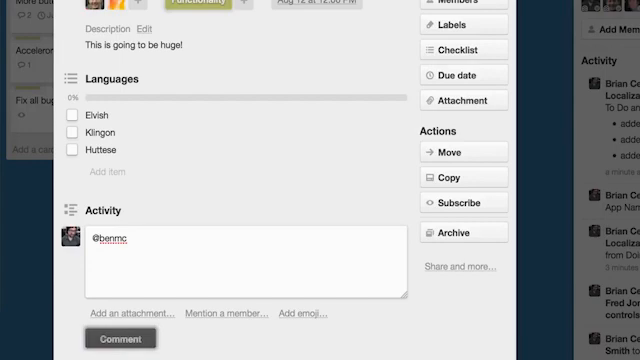
pyautogui.write('Missing anything')
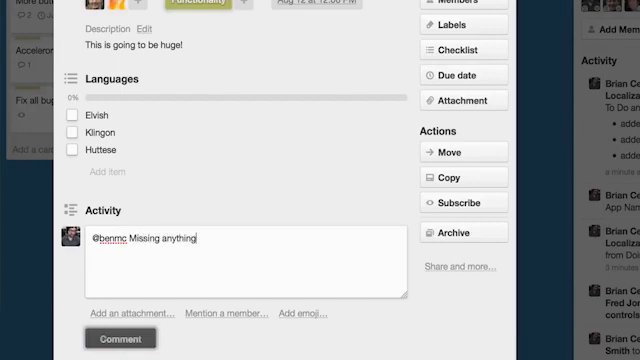
pyautogui.write('?')
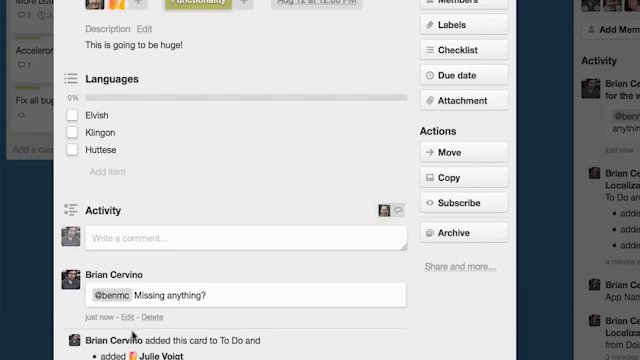
pyautogui.click(451, 203)
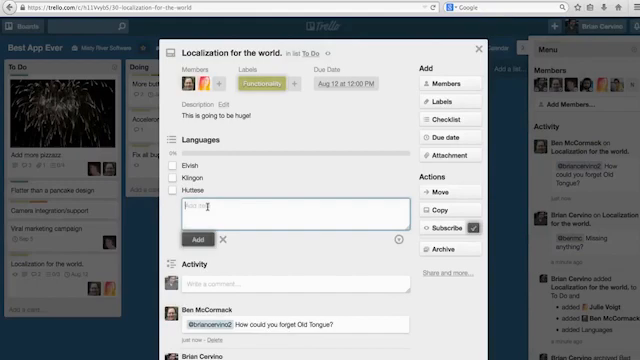
# Add Old Tongue to the checklist, reply 'Got it!' to Ben, and close the card
pyautogui.write('Old Tongue')
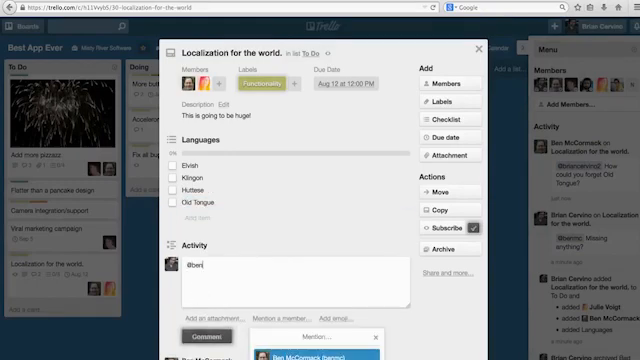
pyautogui.click(211, 331)
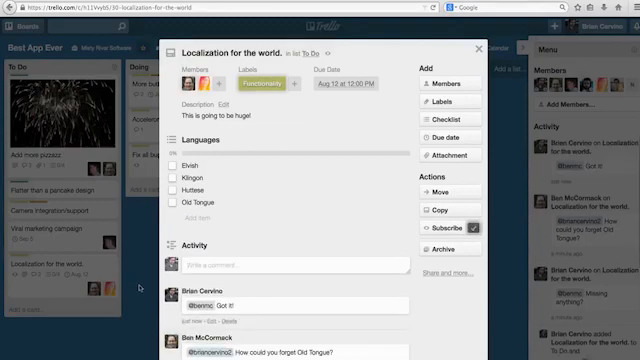
pyautogui.click(478, 49)
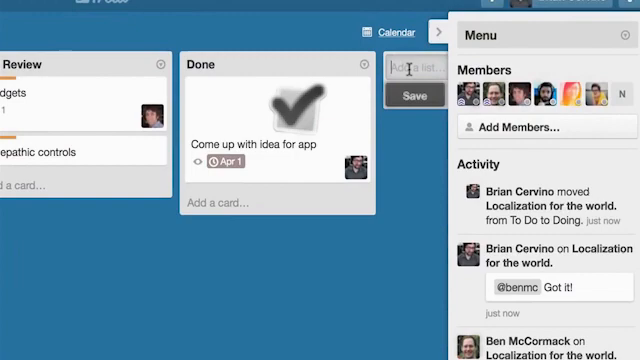
# Create a new list named Inspiration
pyautogui.write('Ins')
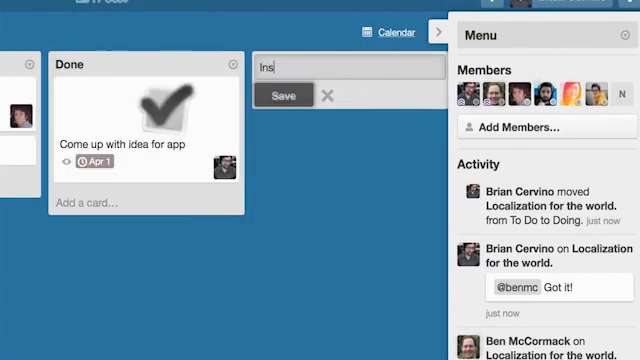
pyautogui.click(277, 98)
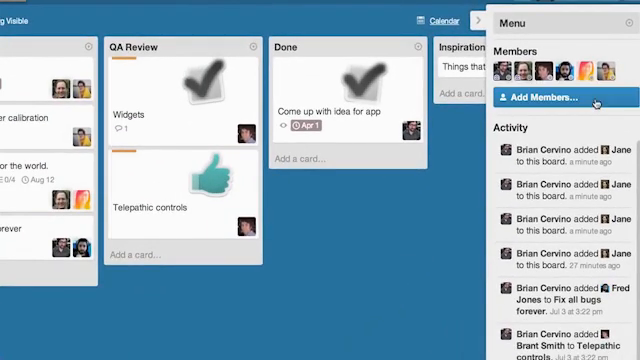
pyautogui.click(555, 97)
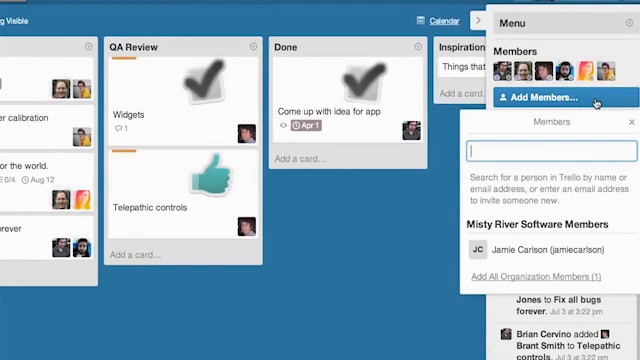
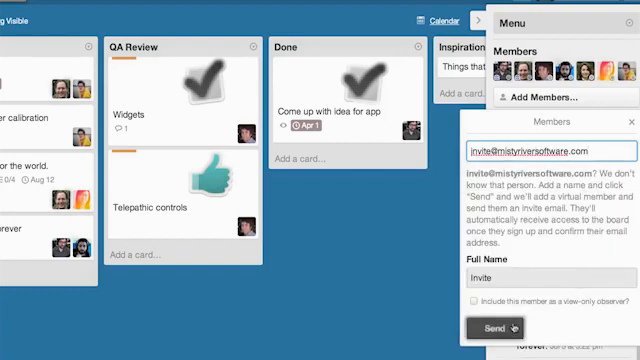
pyautogui.click(495, 327)
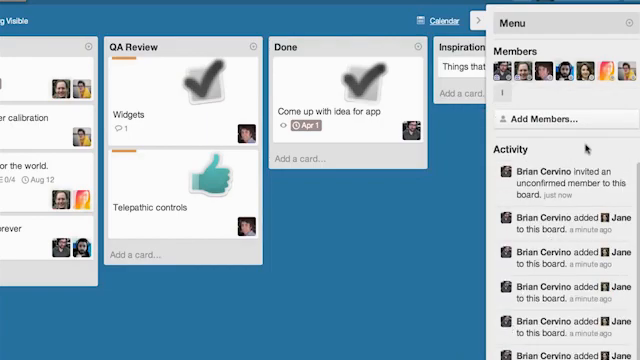
pyautogui.click(544, 118)
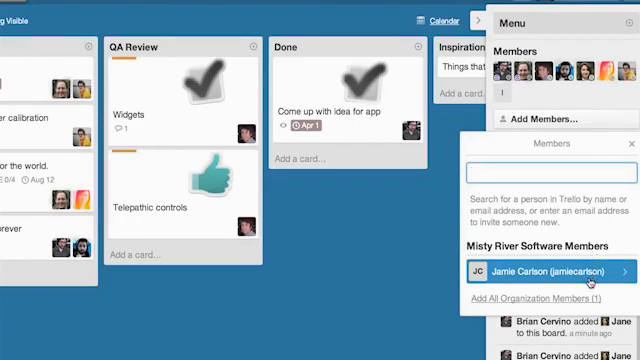
pyautogui.click(550, 270)
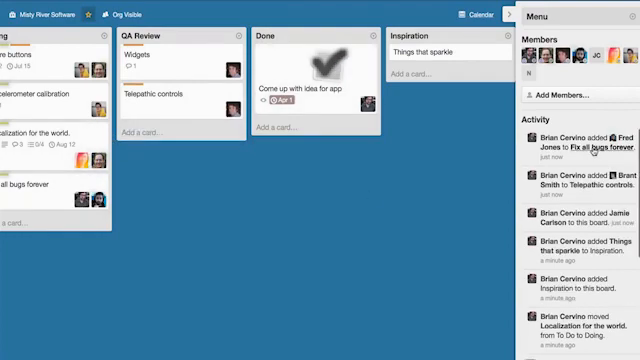
pyautogui.scroll(-3)
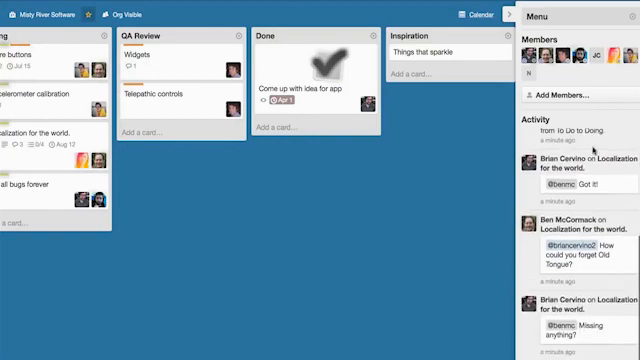
pyautogui.scroll(-3)
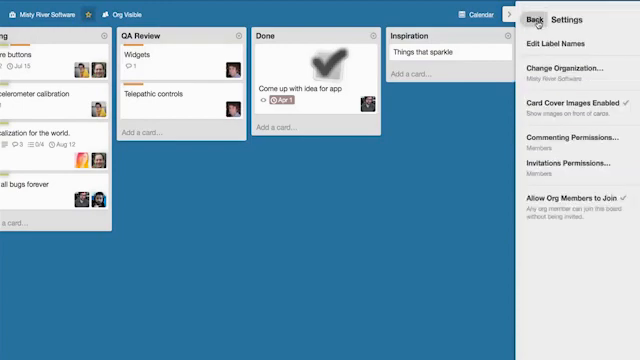
# Leave board settings for the menu and open Power-Ups
pyautogui.click(537, 19)
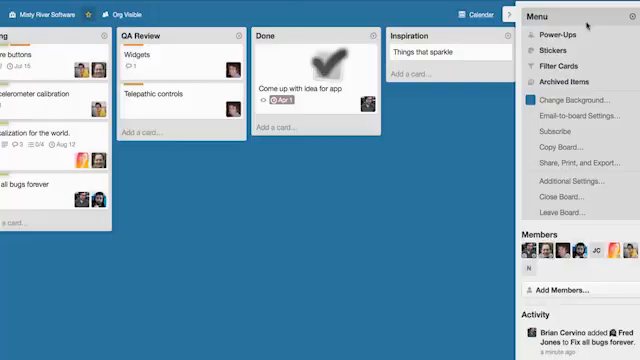
pyautogui.click(551, 35)
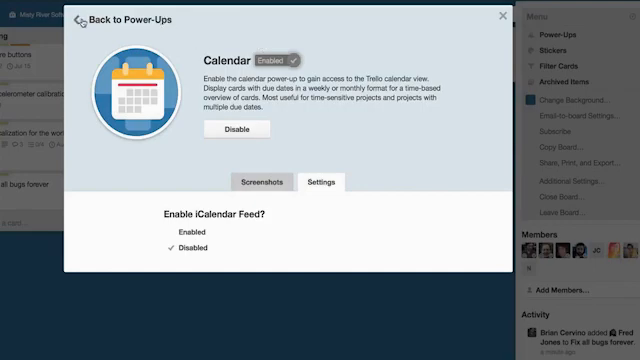
# Return from the Calendar power-up details to the Power-Ups list
pyautogui.click(115, 17)
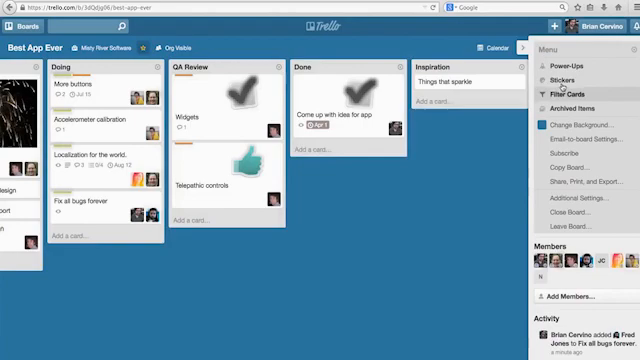
pyautogui.click(563, 108)
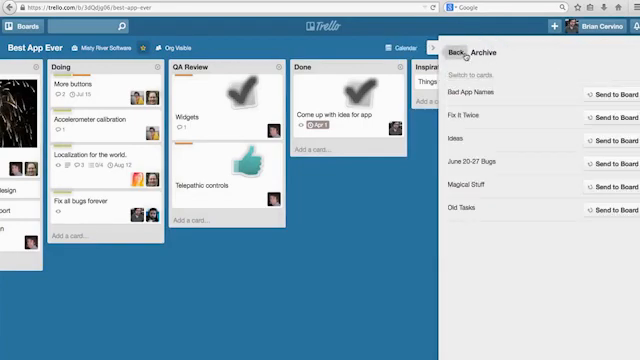
pyautogui.click(457, 53)
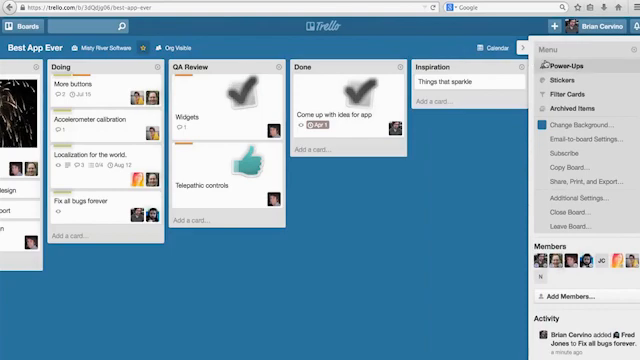
pyautogui.moveTo(565, 65)
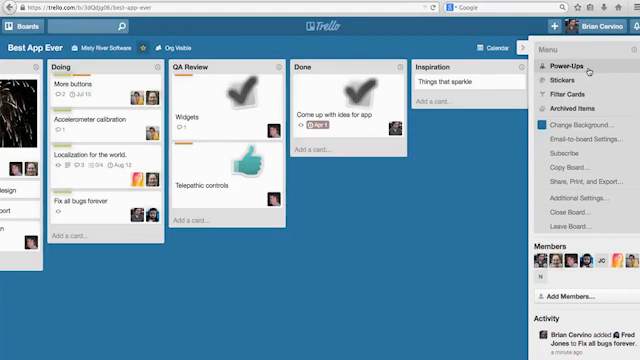
pyautogui.moveTo(571, 106)
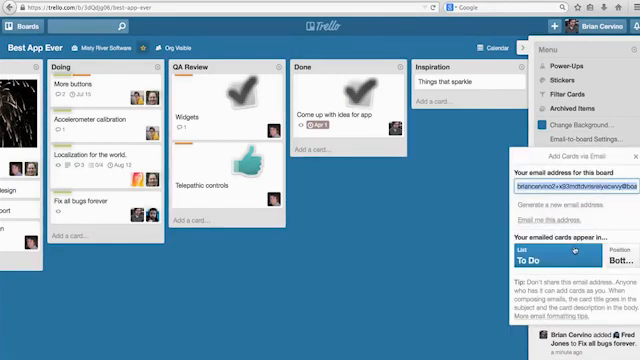
# Route emailed cards to the To Do list and set their position to Bottom
pyautogui.click(560, 264)
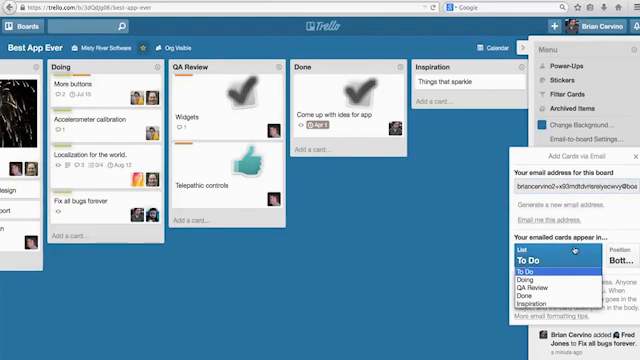
pyautogui.click(547, 269)
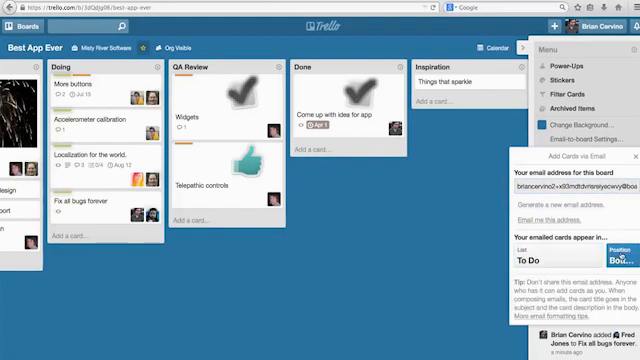
pyautogui.click(616, 222)
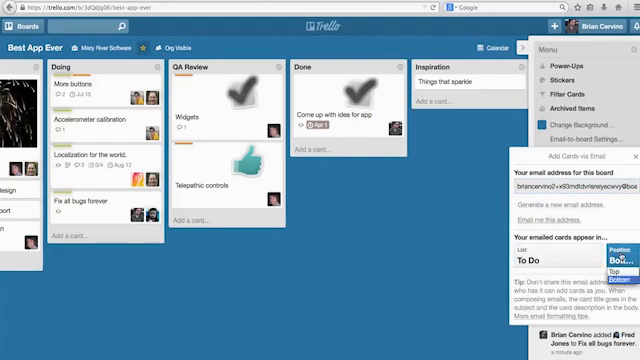